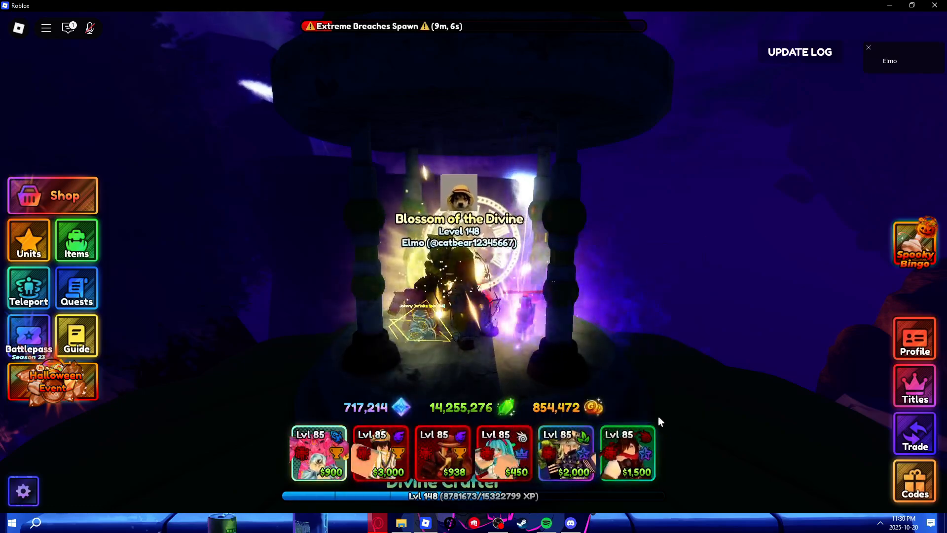
- Download FinalExpeditionMapConfigs.zip from the Final Expedition config post in Discord
click(570, 523)
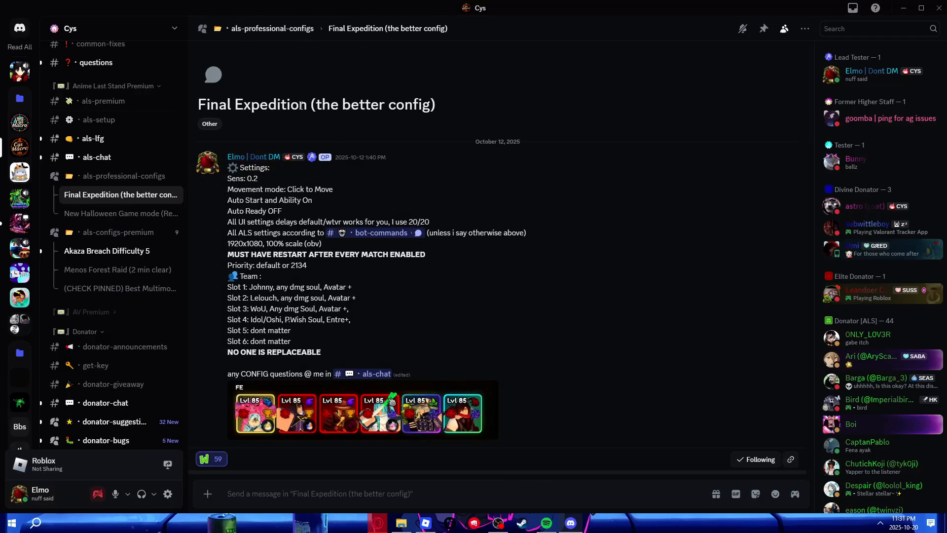
mouse_move(392, 281)
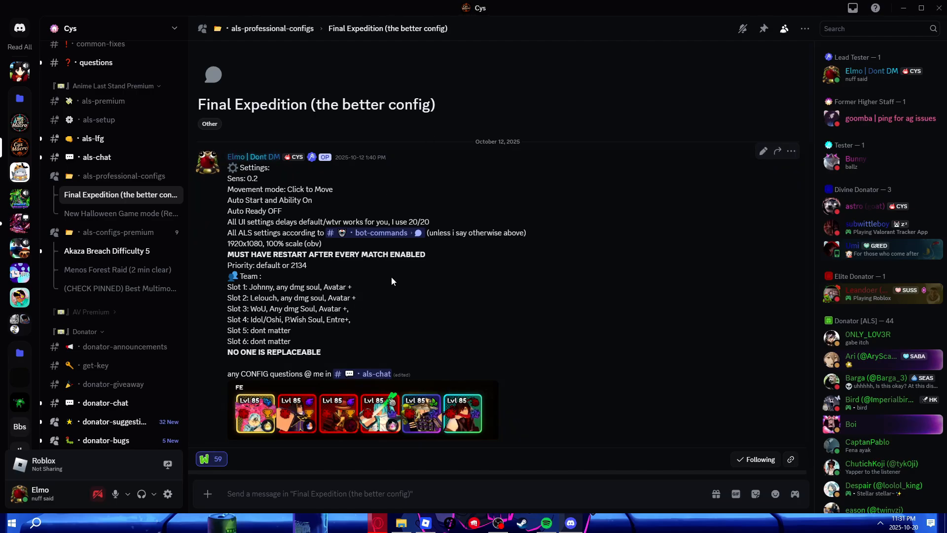
scroll(down, 3)
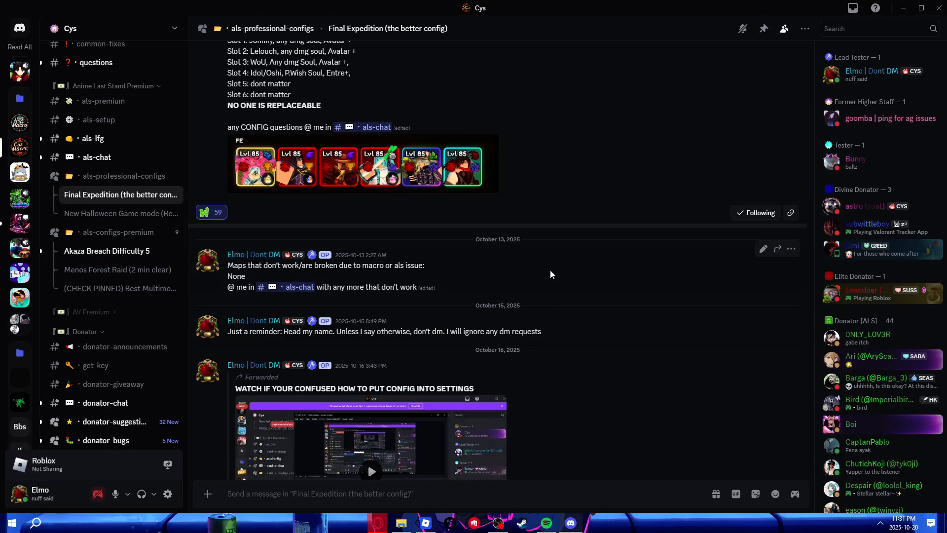
scroll(down, 3)
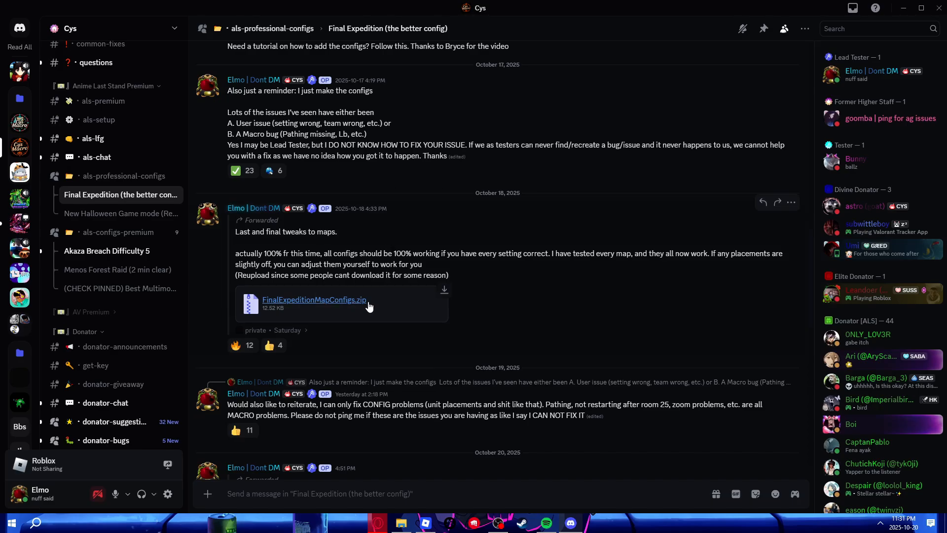
mouse_move(444, 289)
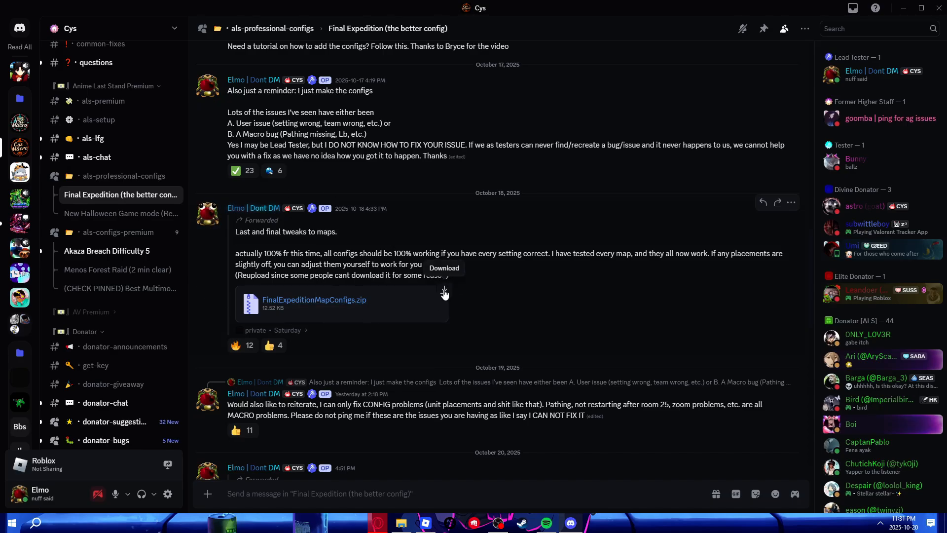
click(445, 293)
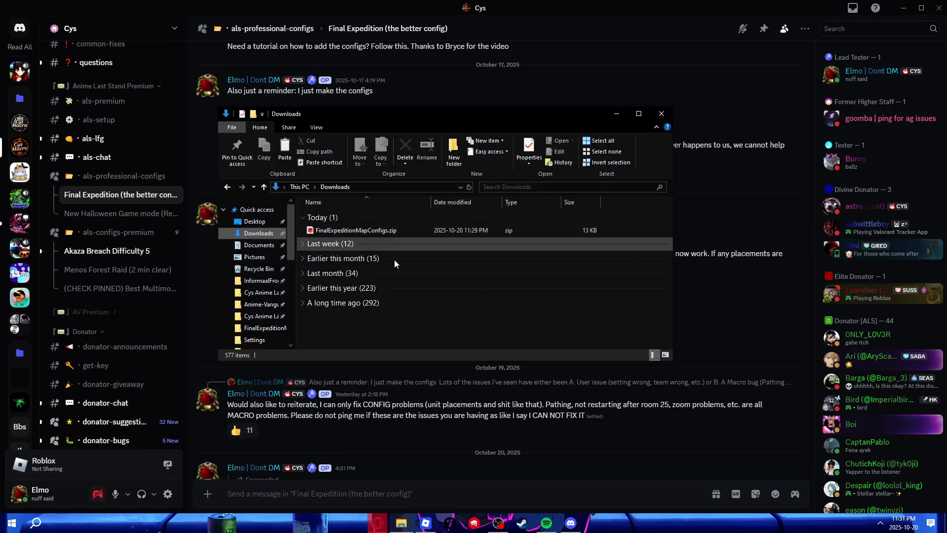
- Extract FinalExpeditionMapConfigs.zip in Downloads and enter the new FinalExpeditionMapConfigs 2 folder
click(661, 113)
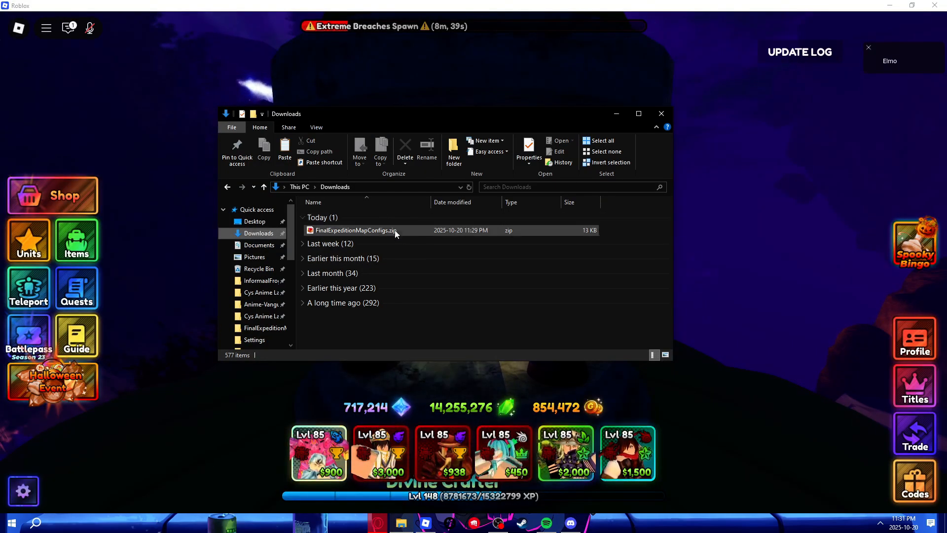
right_click(355, 230)
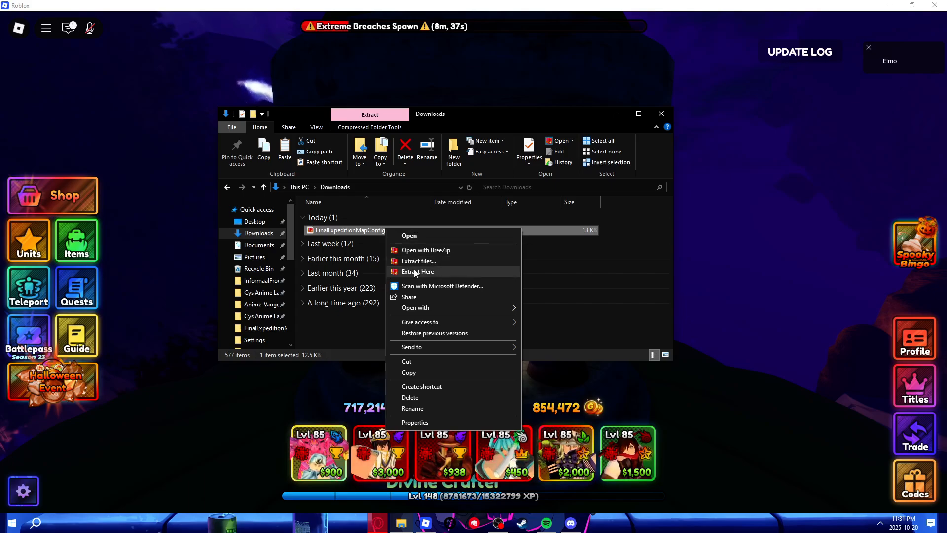
click(417, 271)
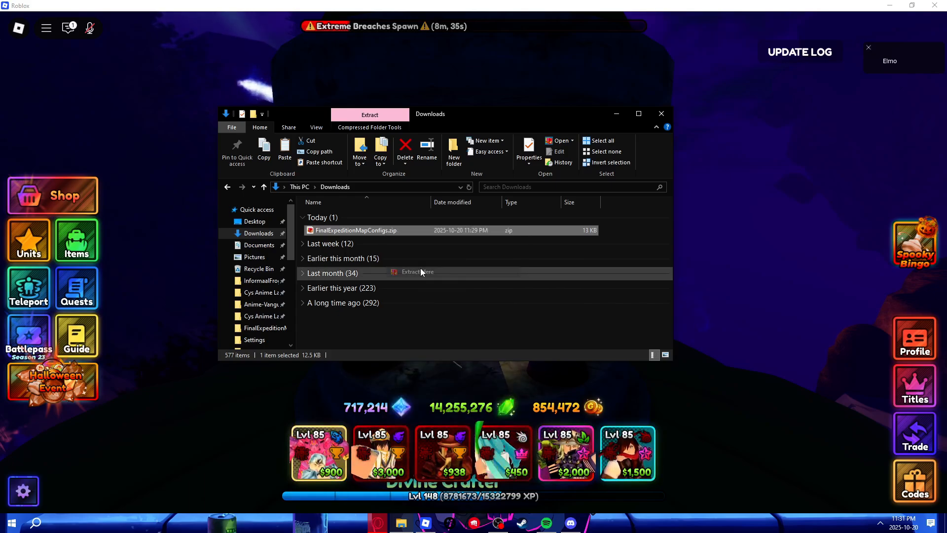
click(416, 273)
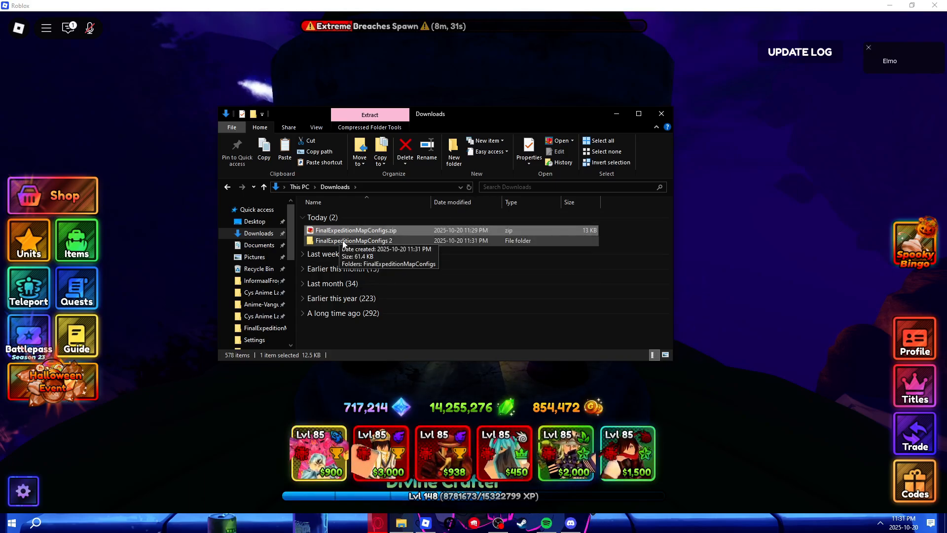
double_click(355, 240)
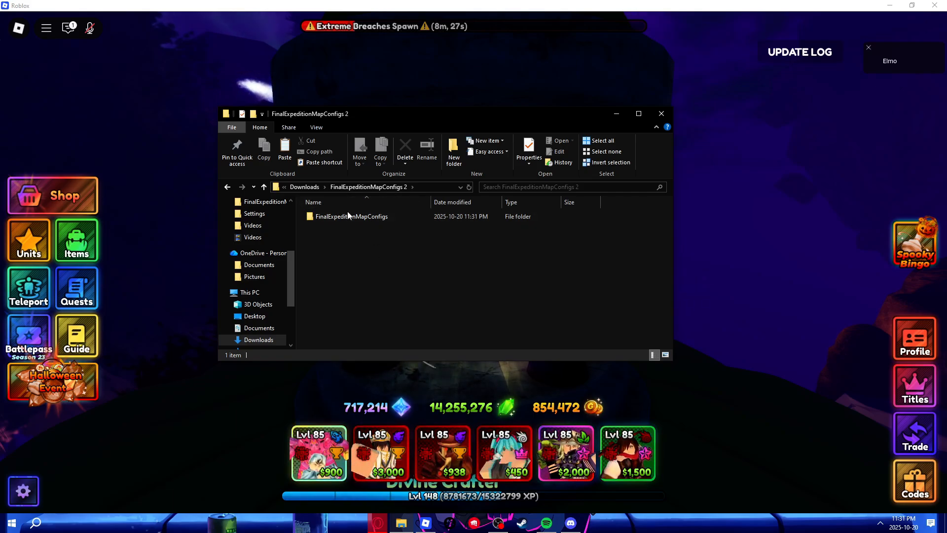
- Copy the nested FinalExpeditionMapConfigs folder, then go to the Cys Anime Last Stand macro's Settings folder
double_click(348, 216)
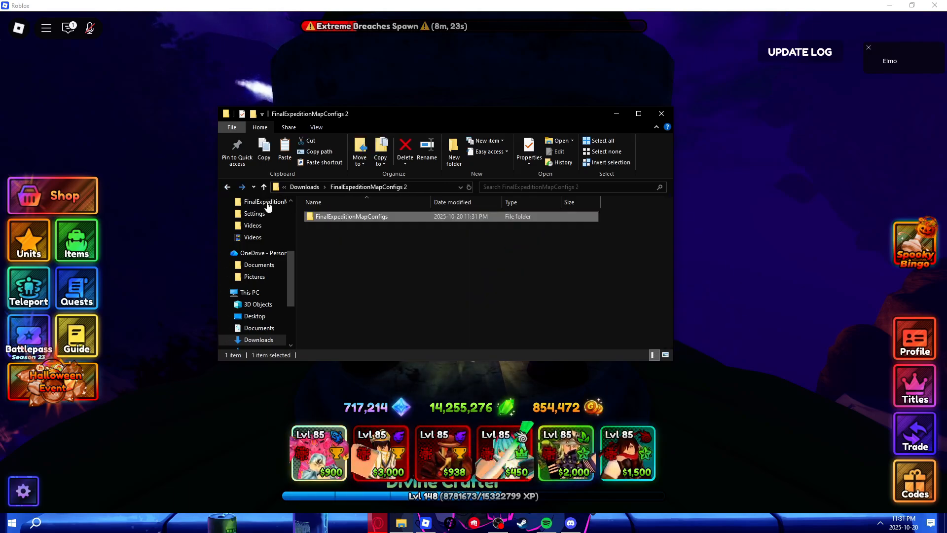
double_click(351, 216)
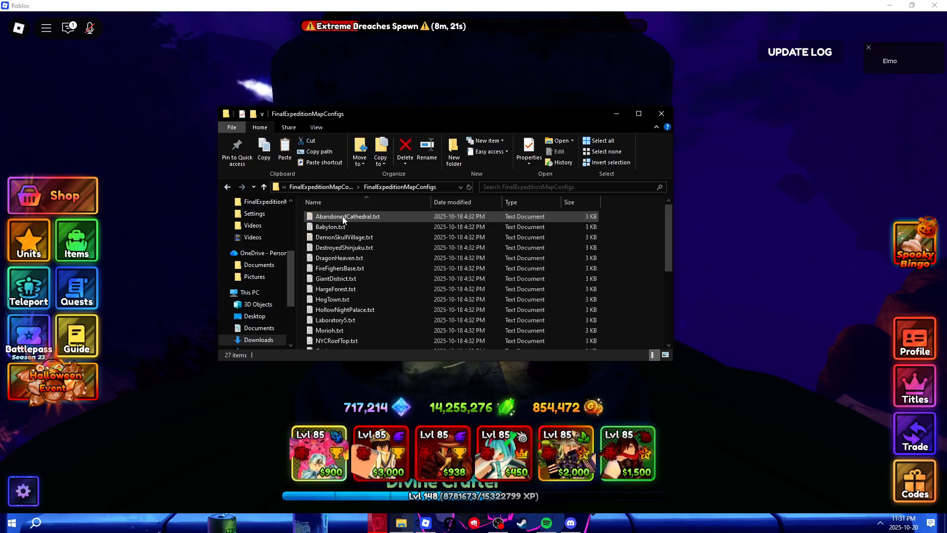
right_click(351, 216)
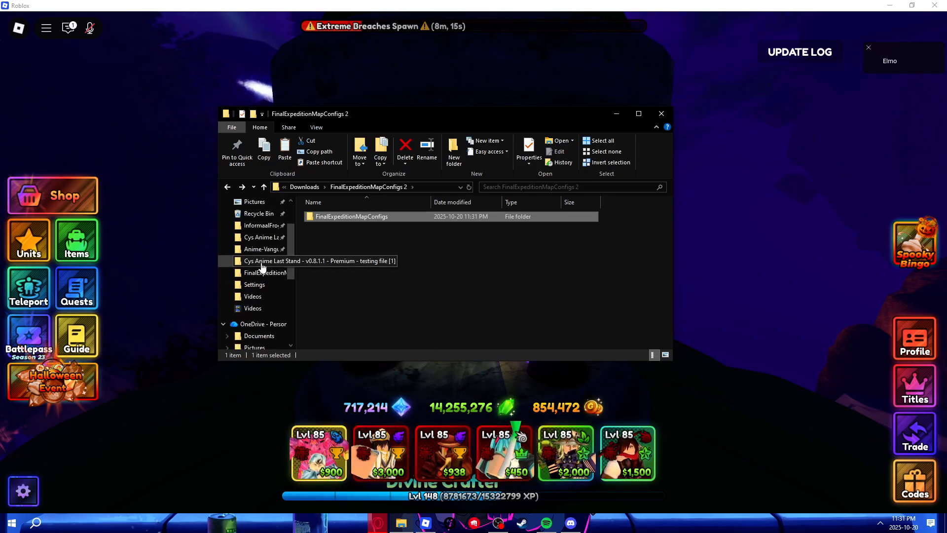
double_click(300, 260)
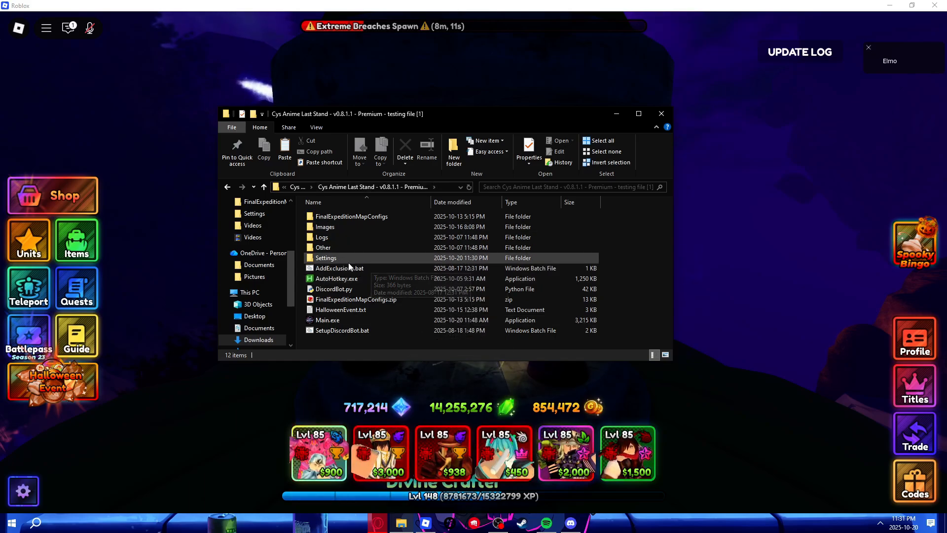
double_click(326, 257)
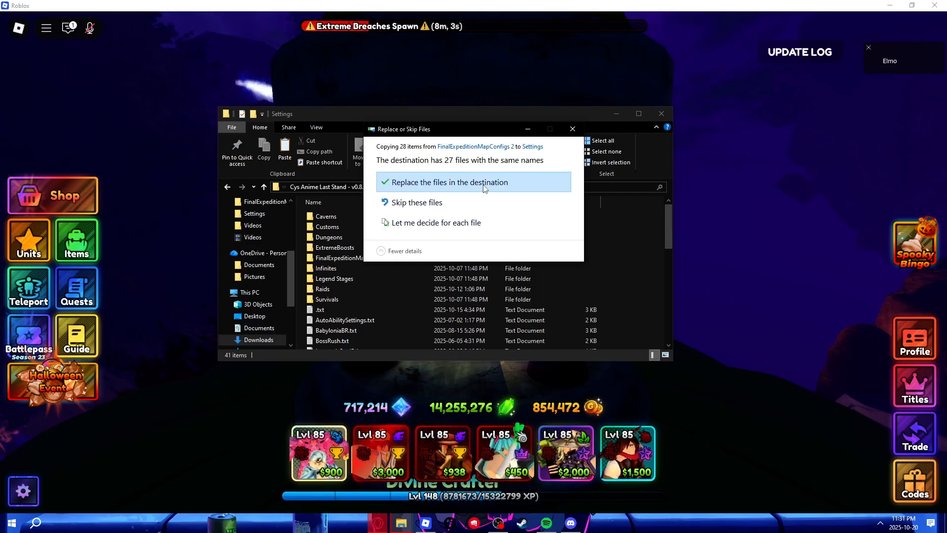
- Replace the existing Settings files with the new configs, check the result and select Main.exe
click(448, 182)
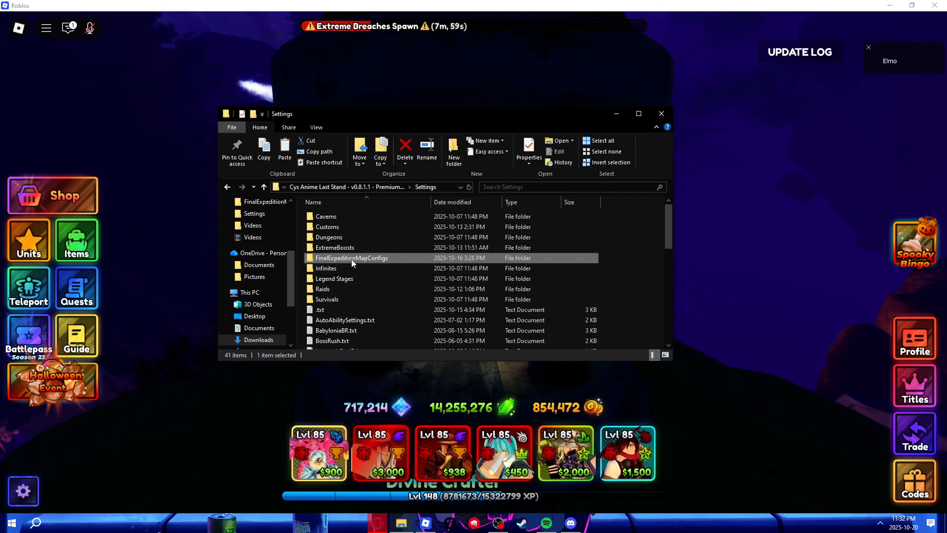
double_click(352, 257)
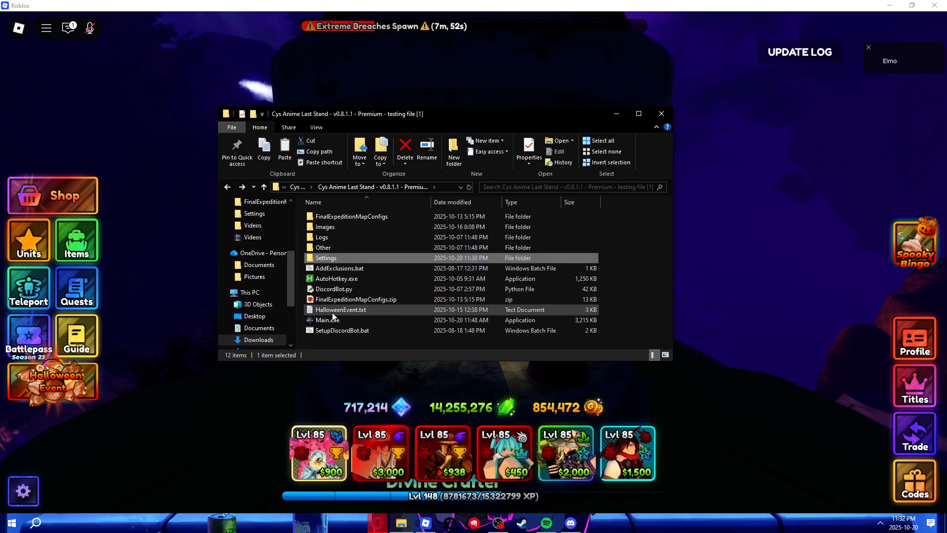
click(328, 319)
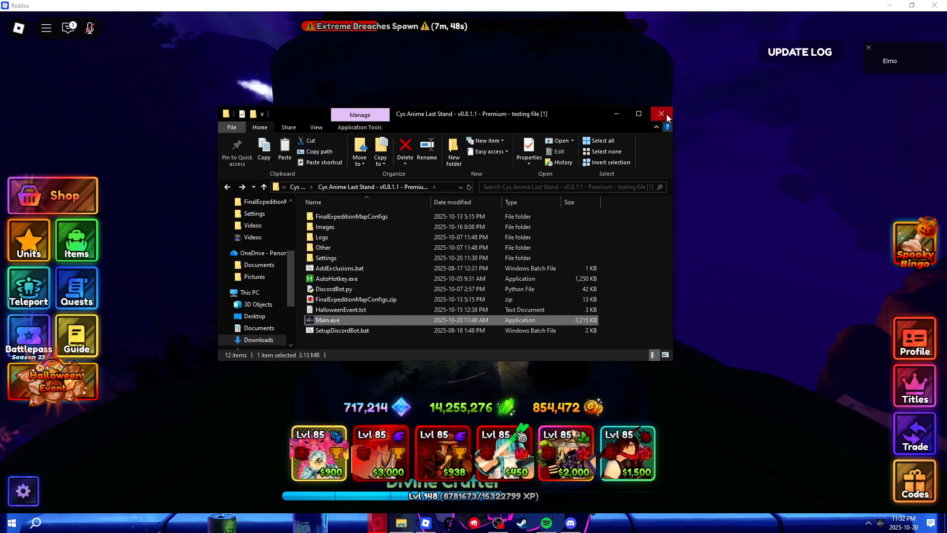
- Close File Explorer, leaving the running macro v0.8.1.6 with its unit selection and hotkeys loaded
click(661, 114)
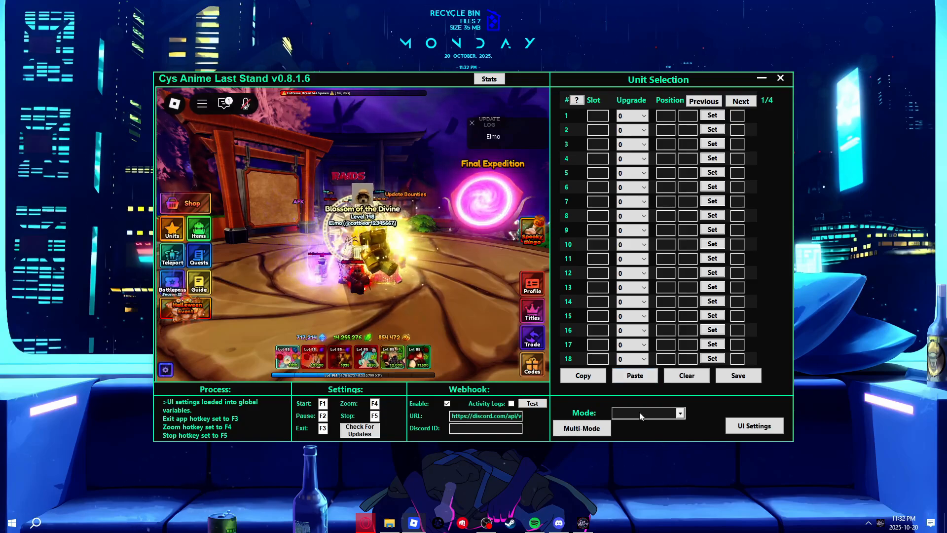
- Choose FinalExpedition in the Mode list, then pause the started run with F2
click(646, 413)
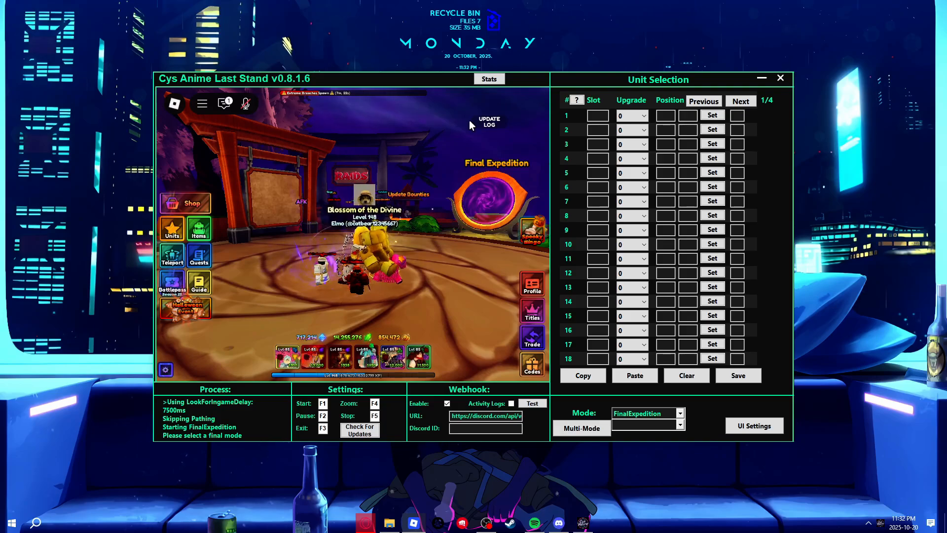
key(f2)
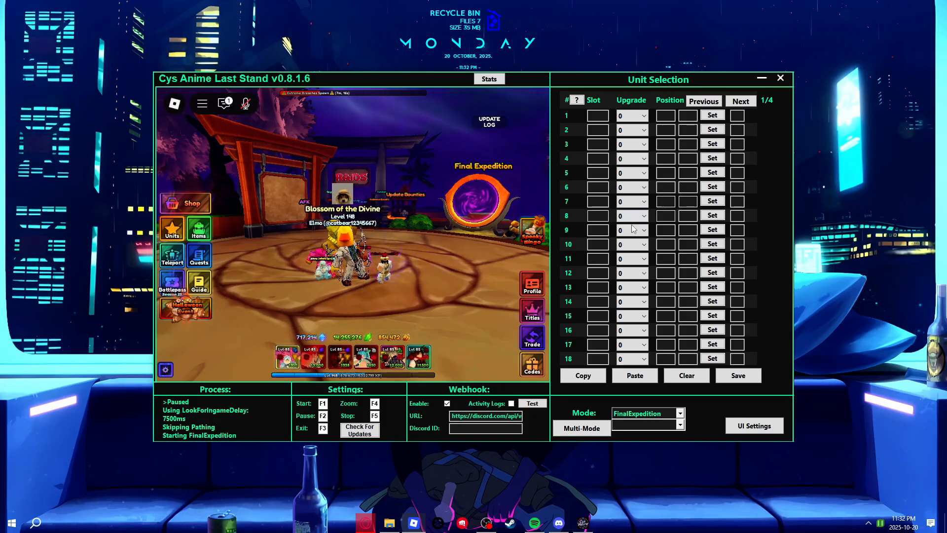
mouse_move(483, 278)
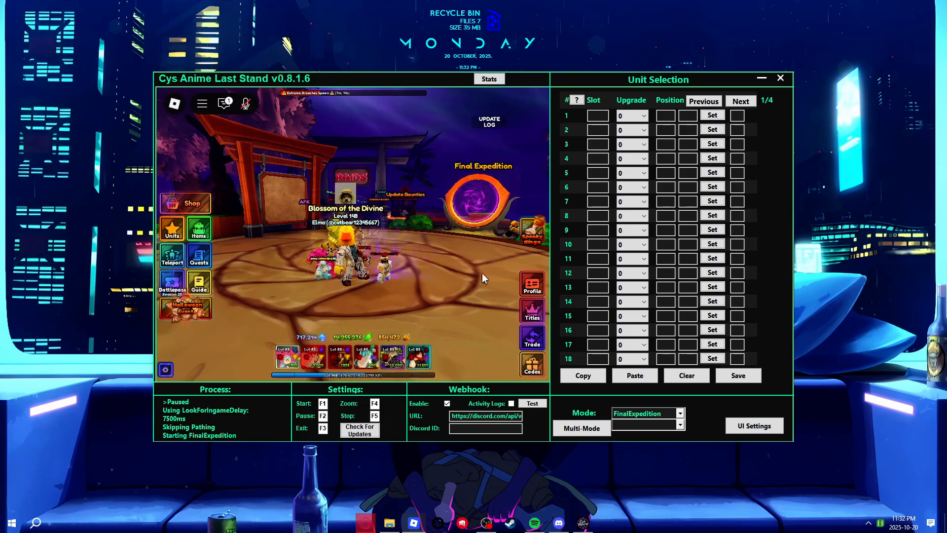